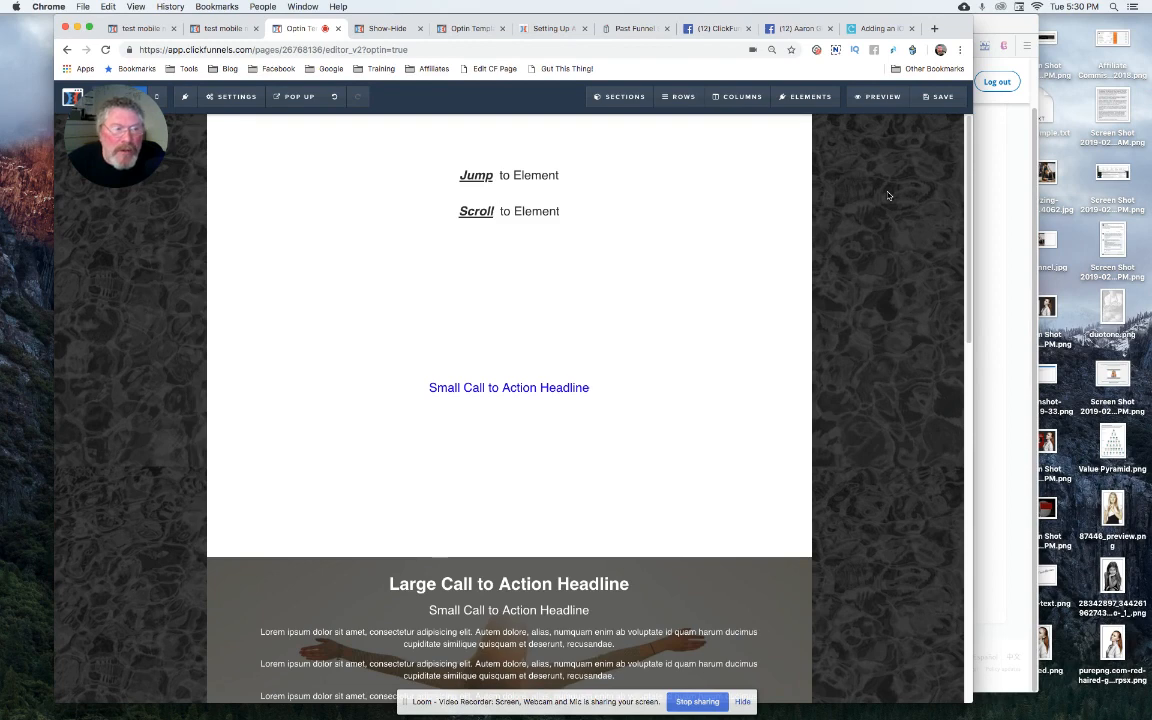
mouse_move(850, 200)
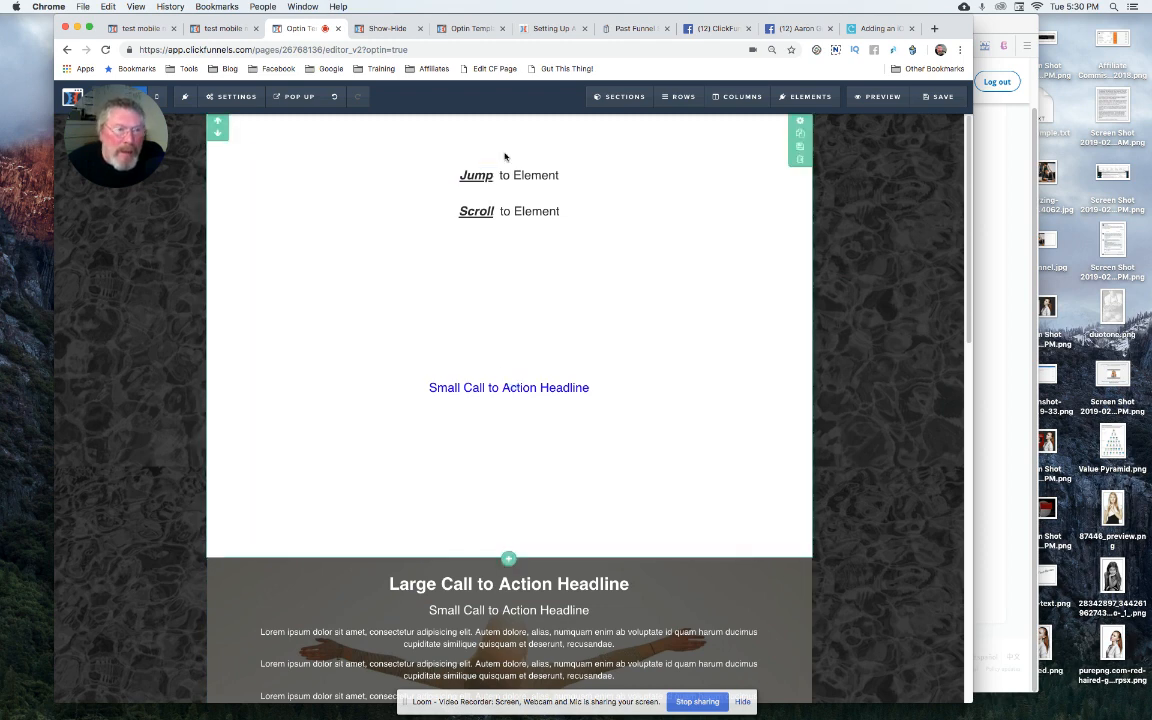
Select the row with the Jump/Scroll link lines and scroll down to the video element.
left_click(508, 636)
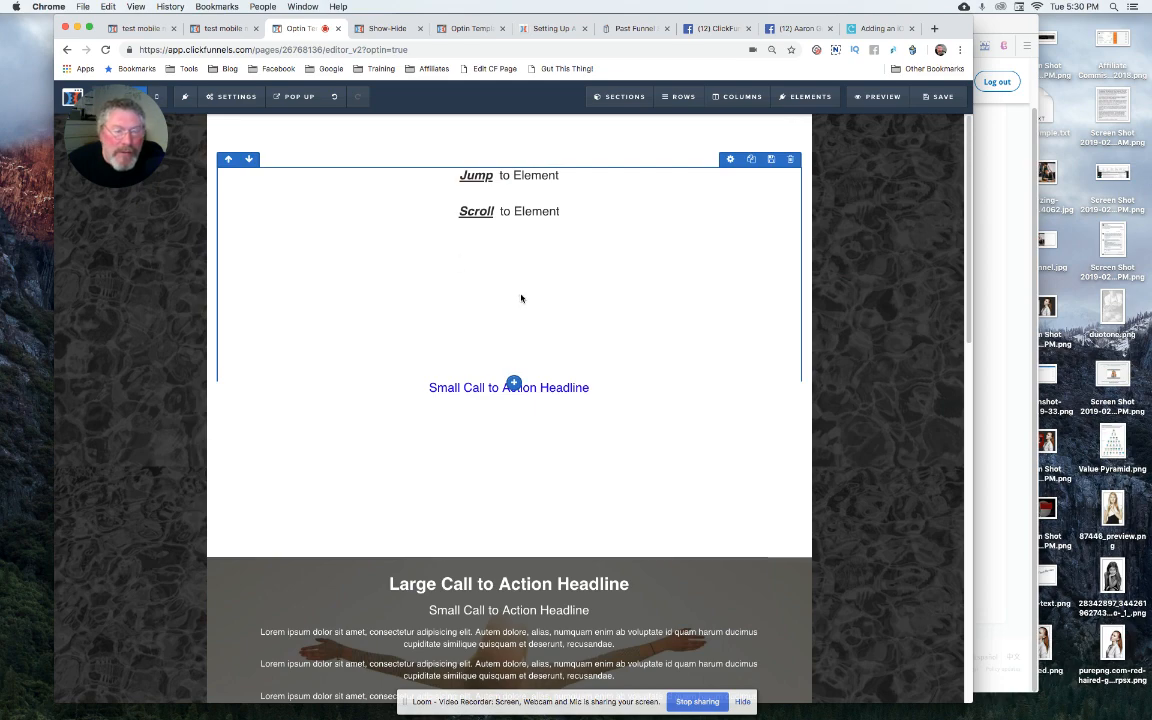
scroll("down", 3)
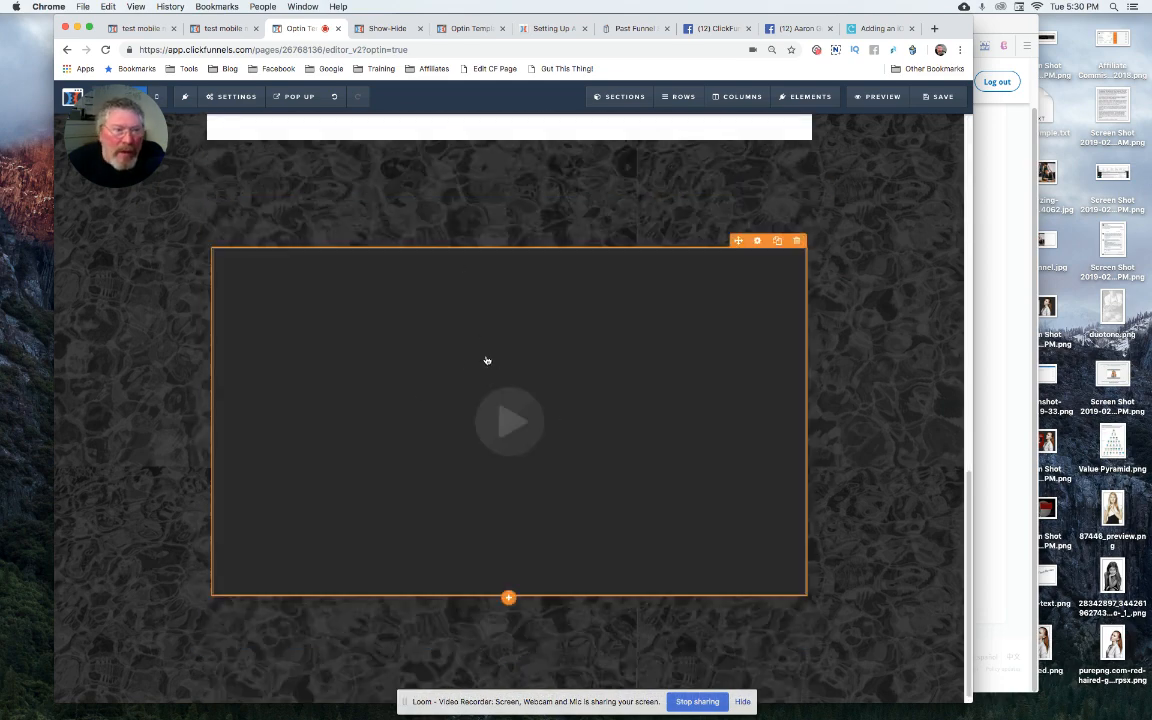
mouse_move(656, 364)
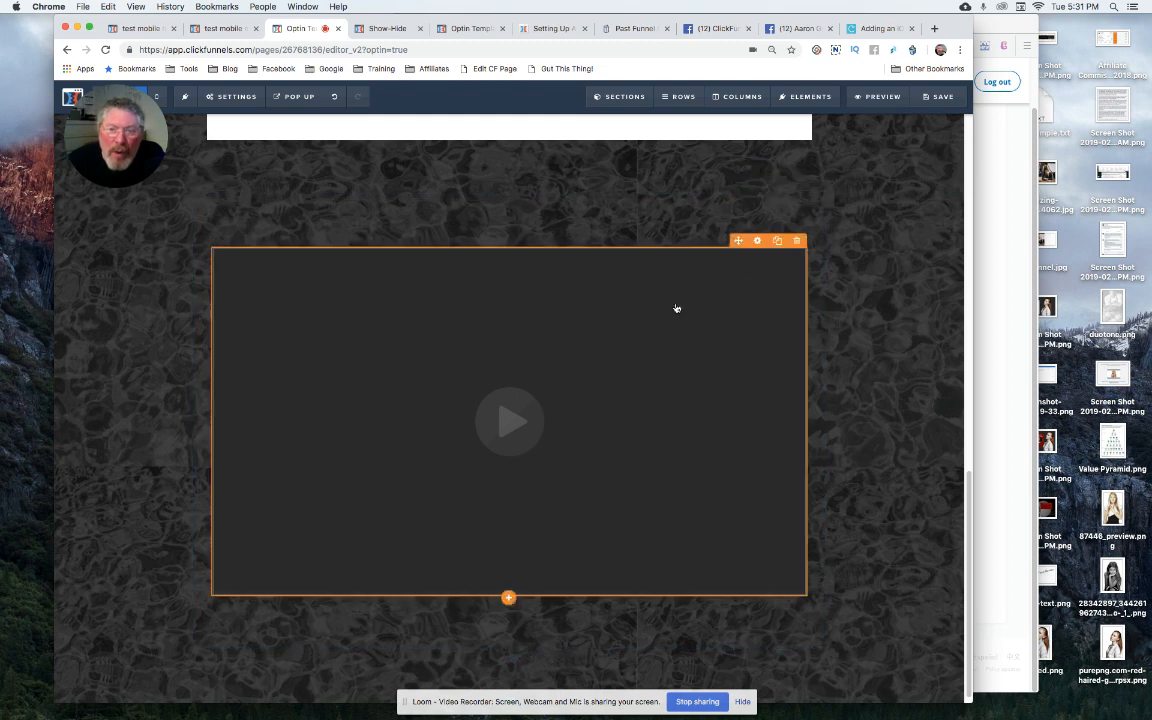
mouse_move(490, 386)
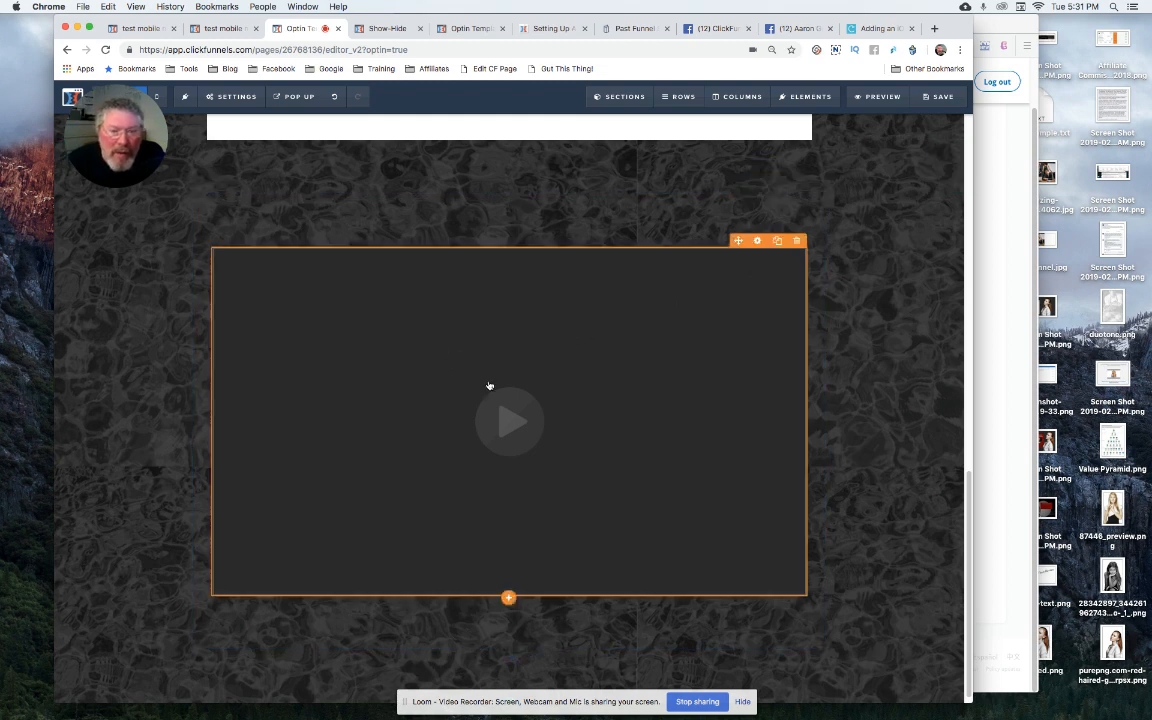
mouse_move(704, 316)
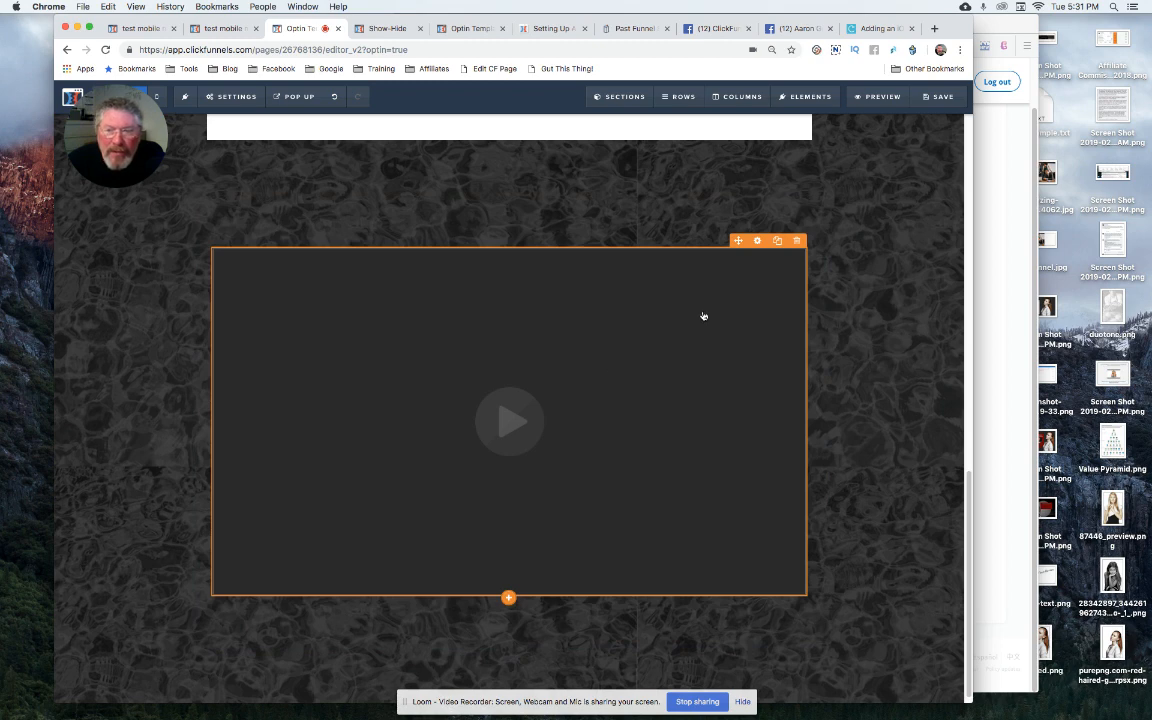
mouse_move(544, 296)
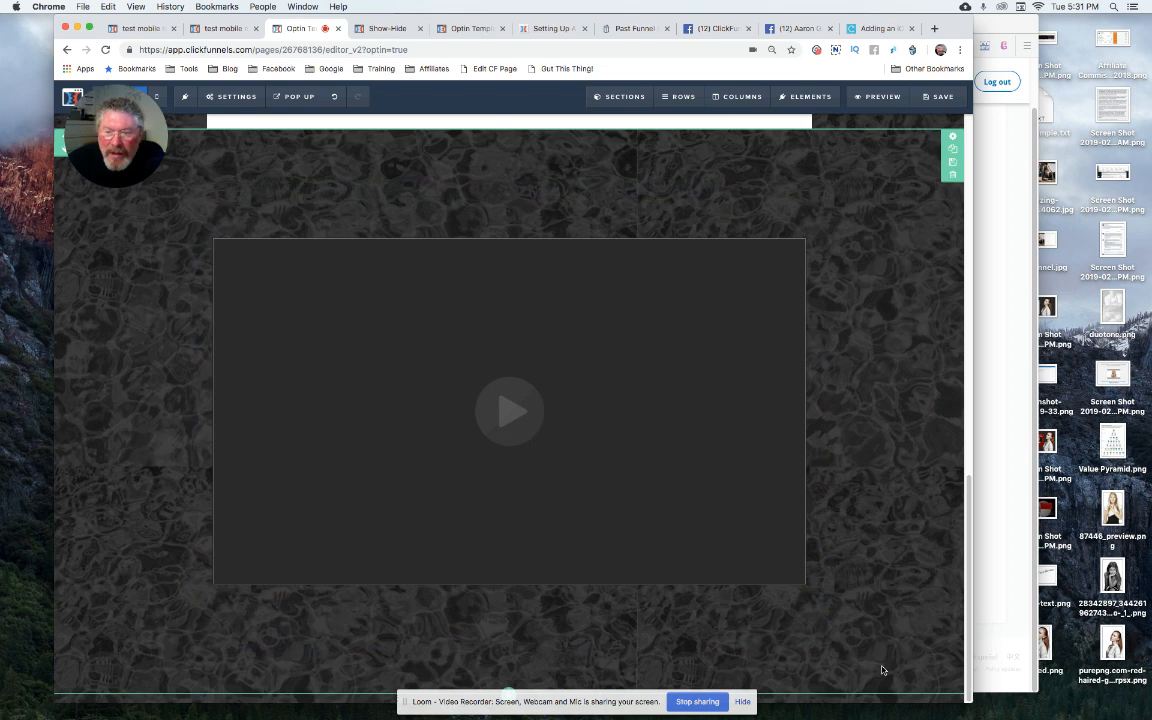
Look up the video element's CSS ID selector in its settings, then close the CSS info.
left_click(508, 410)
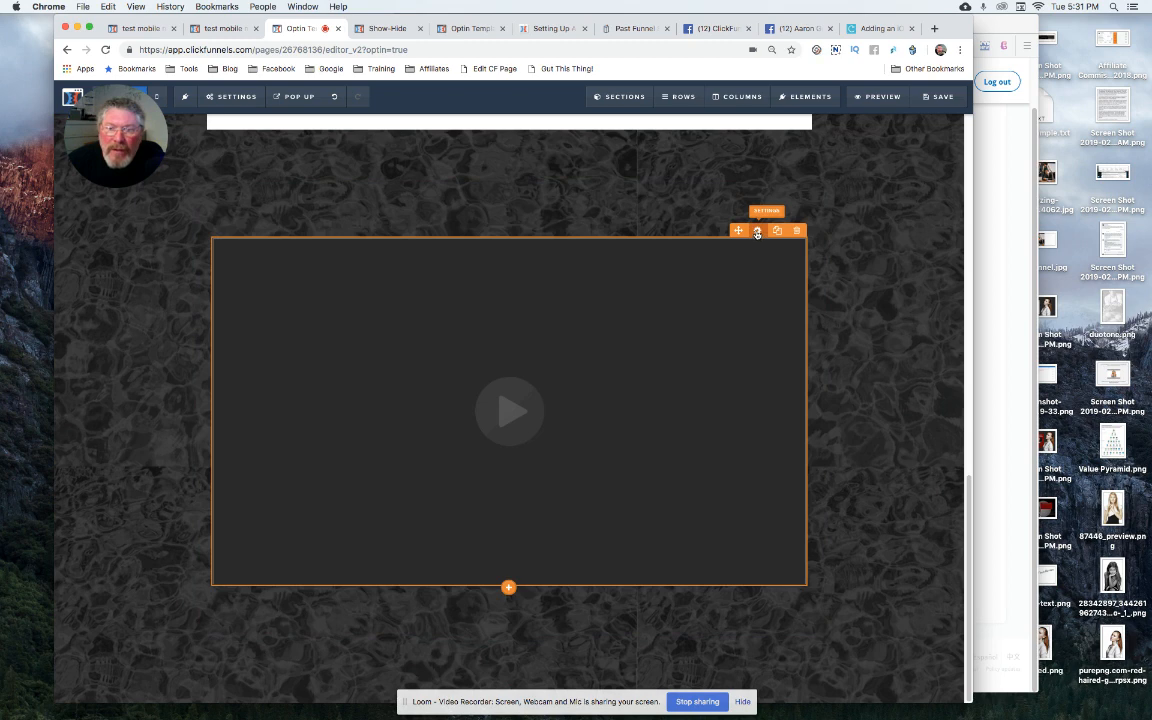
left_click(756, 232)
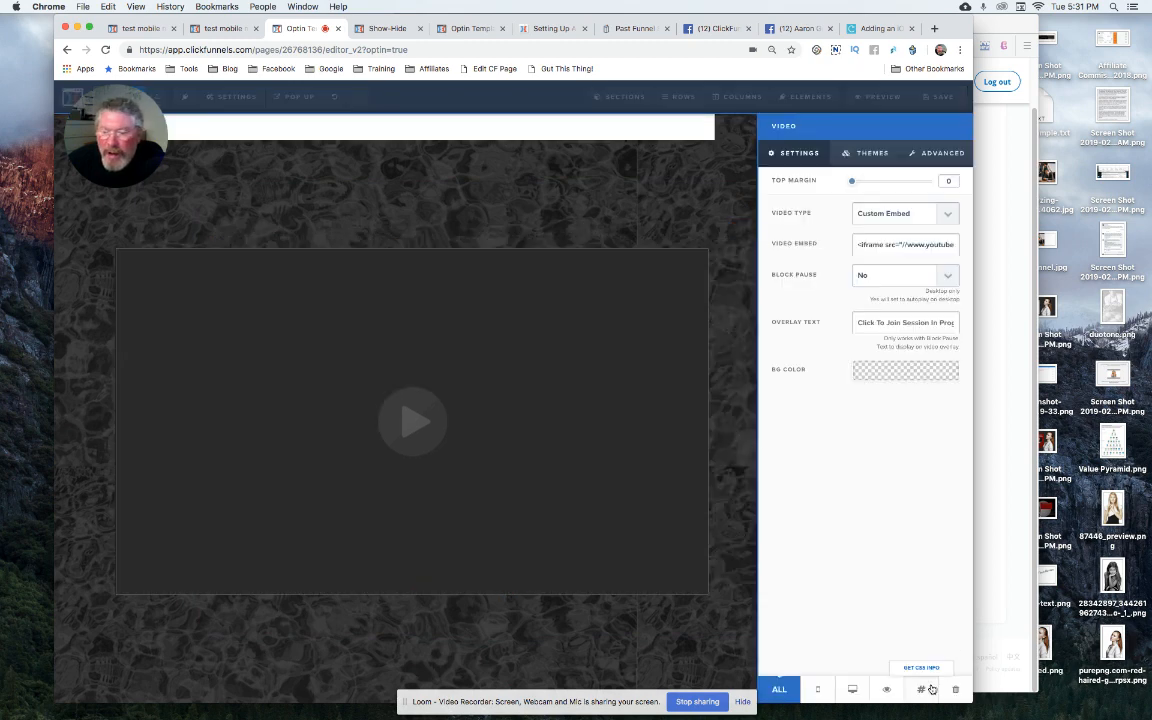
left_click(920, 668)
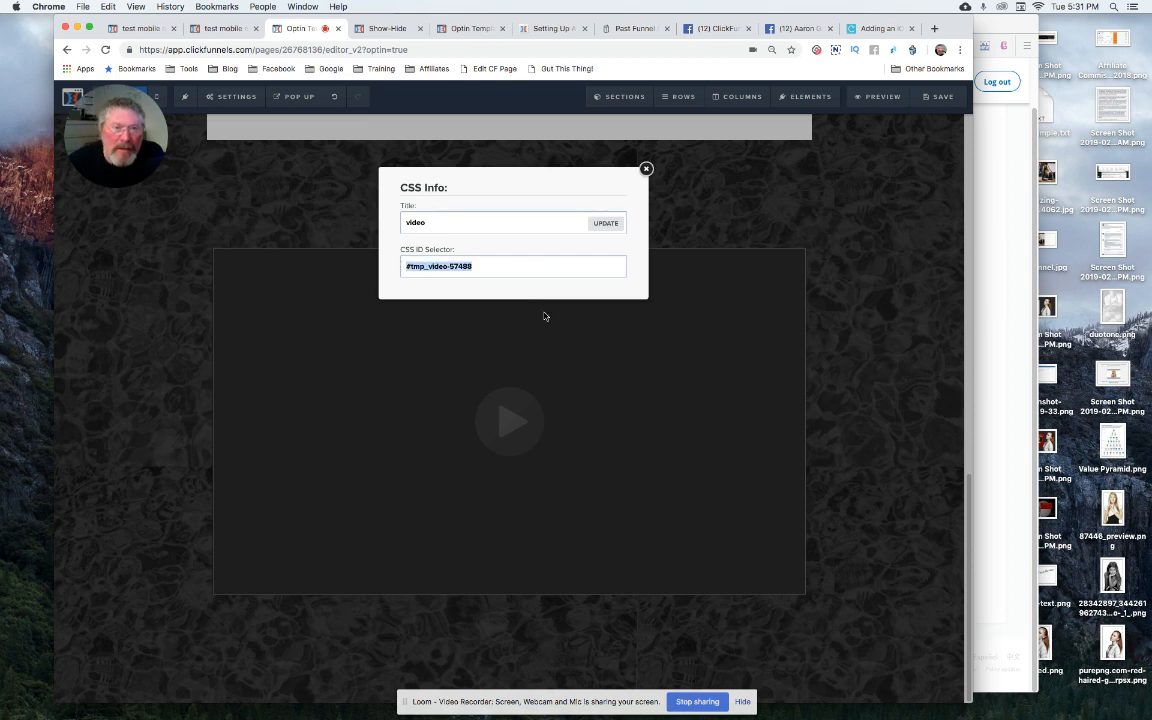
left_click(646, 168)
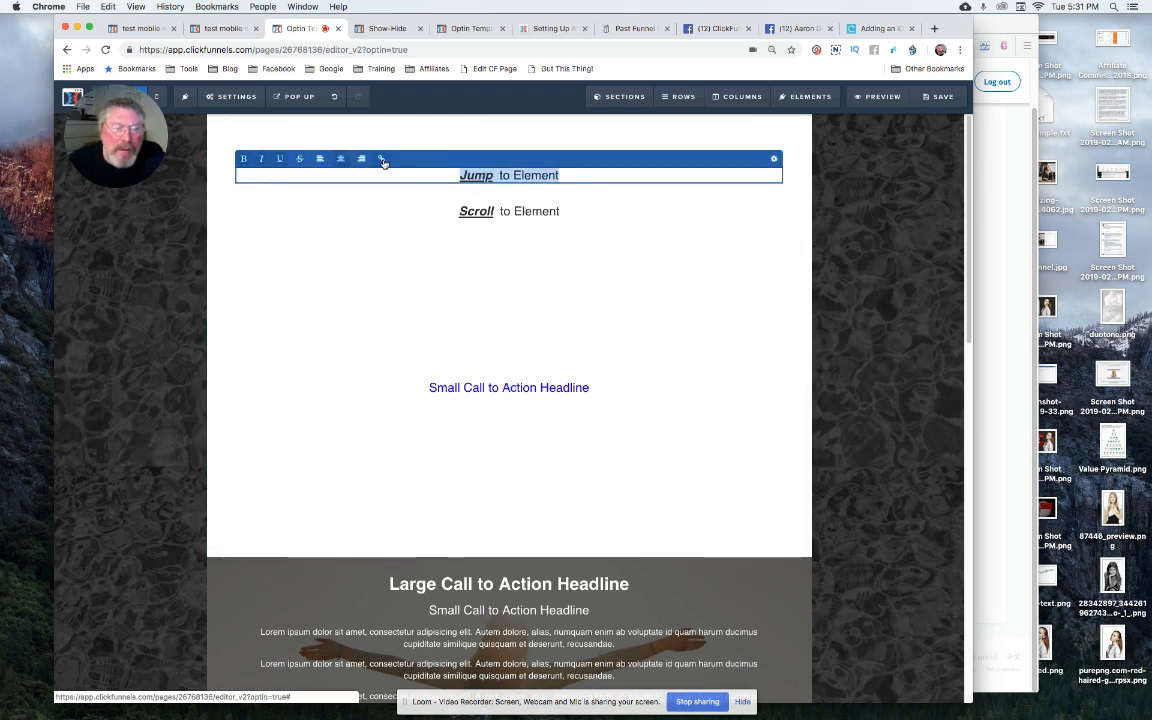
Link the 'Jump to Element' text to #mp_video-57488 and save the page.
left_click(380, 160)
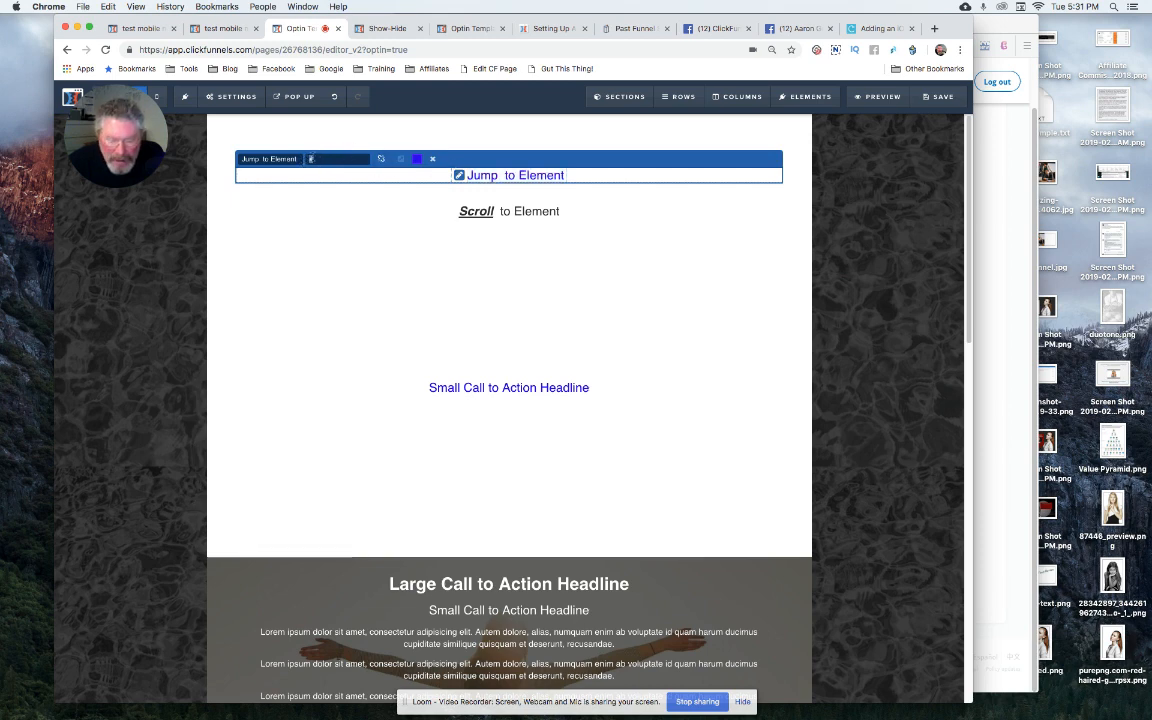
type("#mp_video-57488")
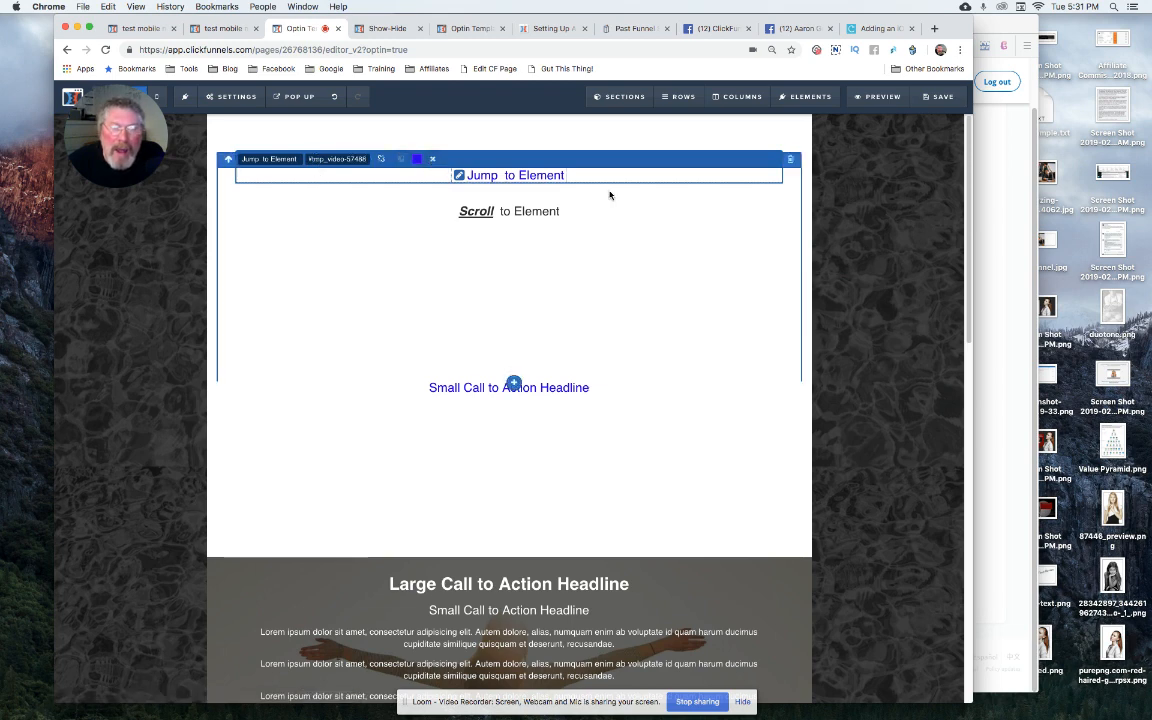
left_click(508, 176)
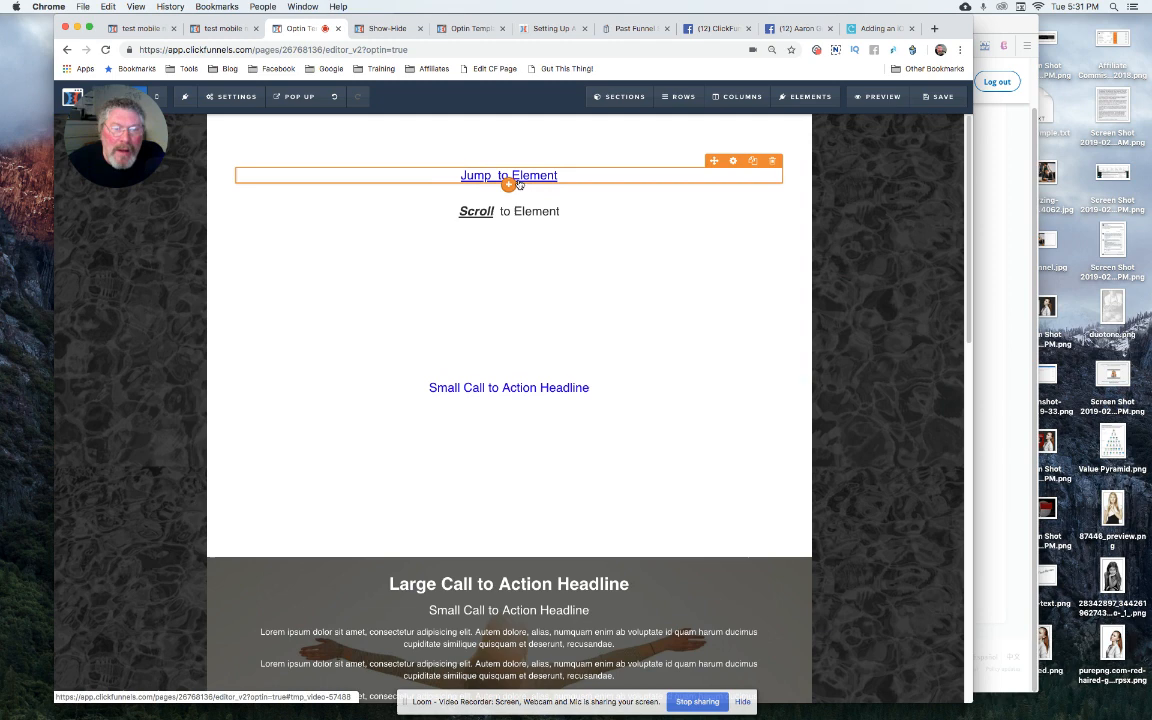
left_click(938, 96)
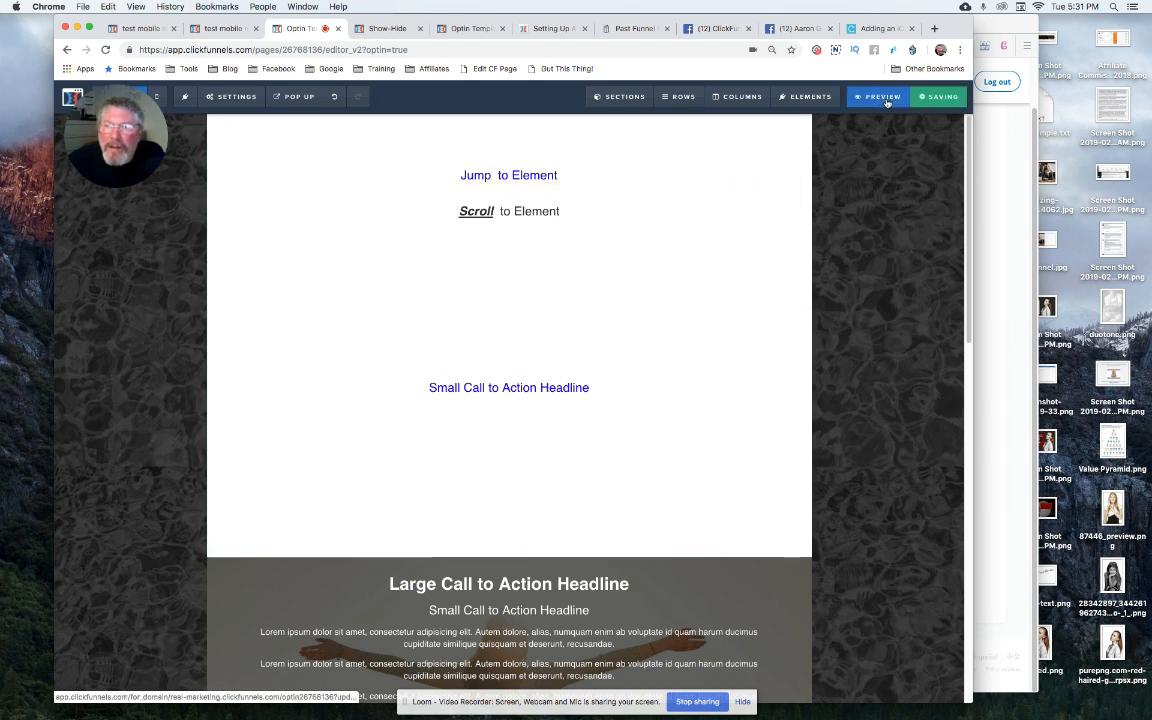
left_click(876, 96)
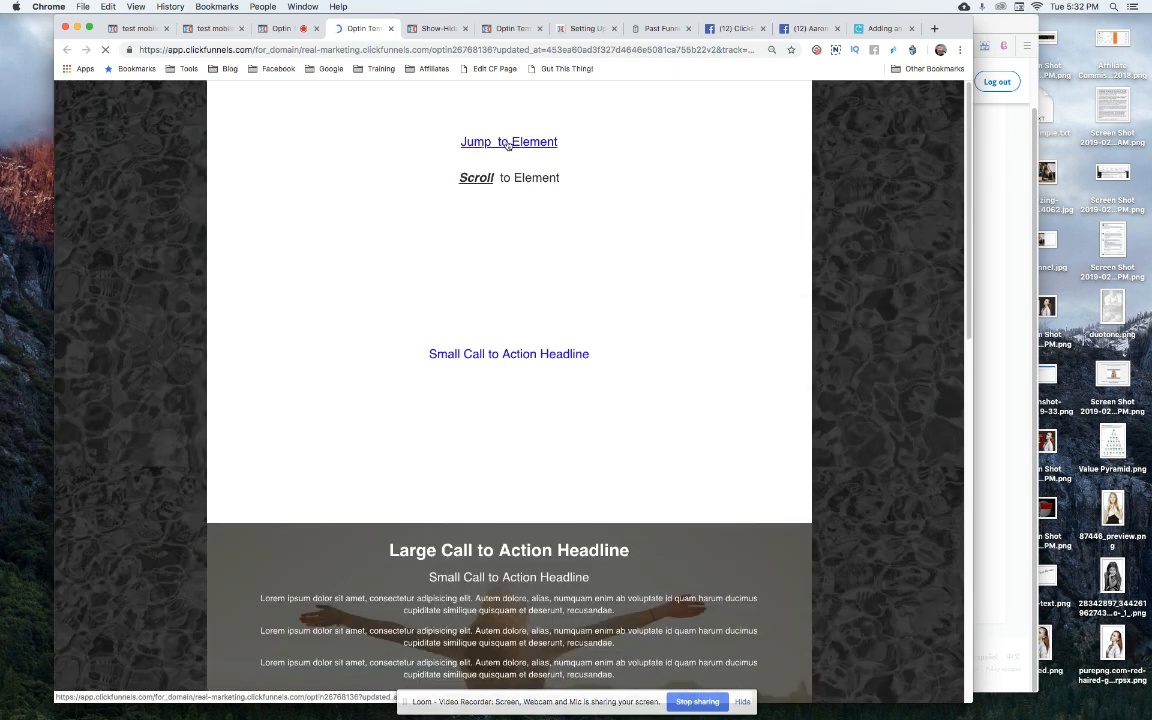
left_click(508, 140)
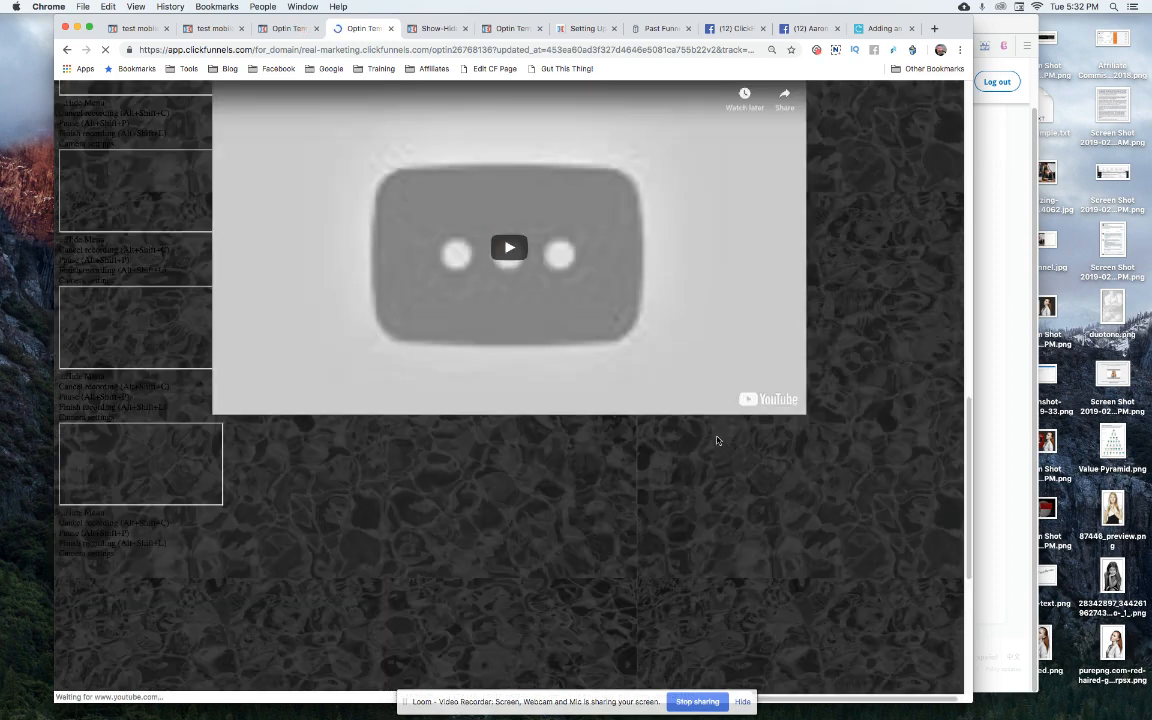
scroll("down", 3)
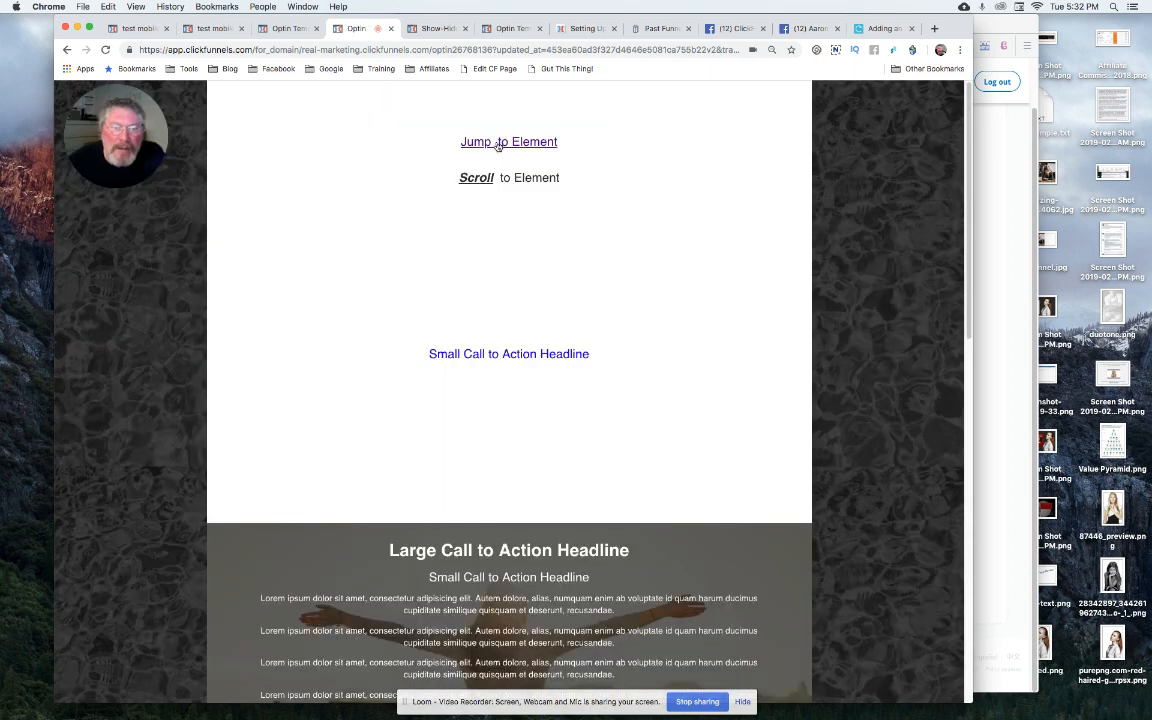
scroll("down", 3)
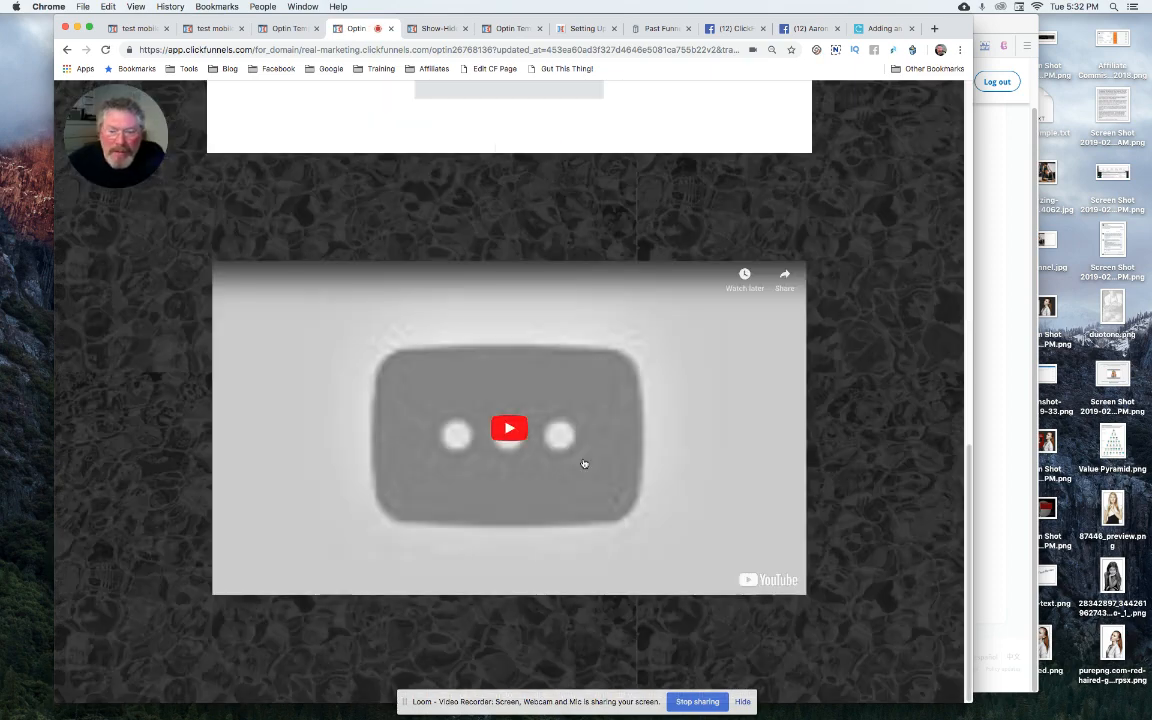
scroll("down", 3)
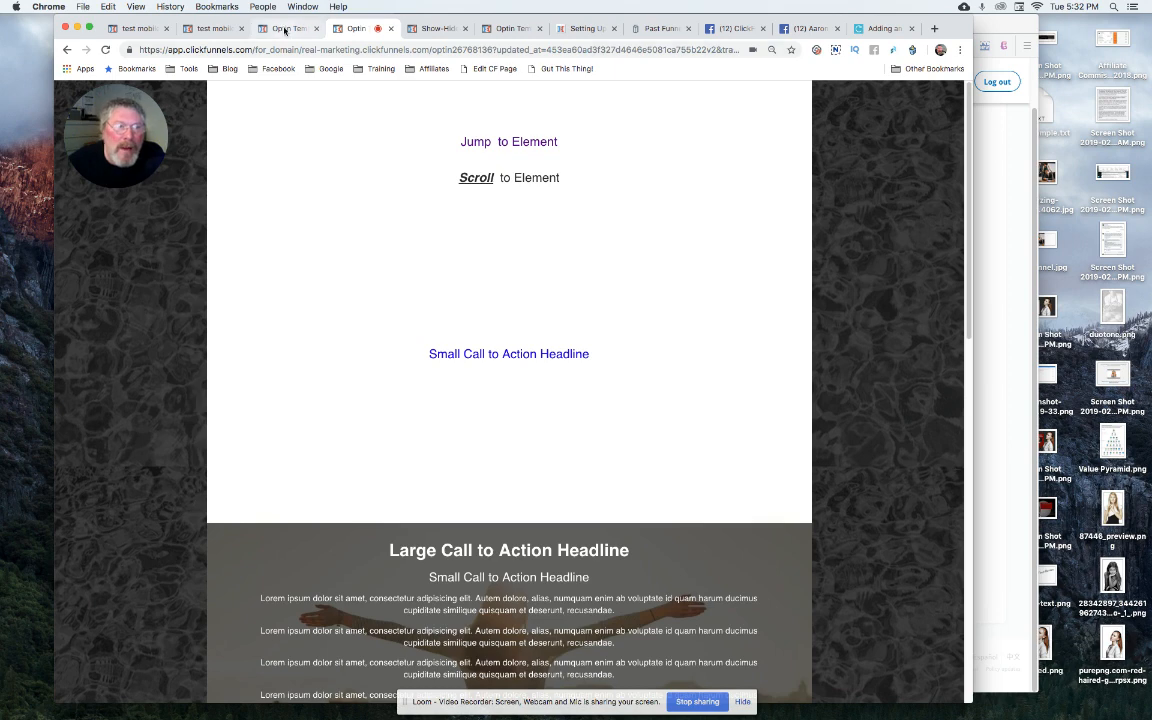
Back in the editor, set the video element's CSS Title to scroll-video and close the dialog.
left_click(288, 28)
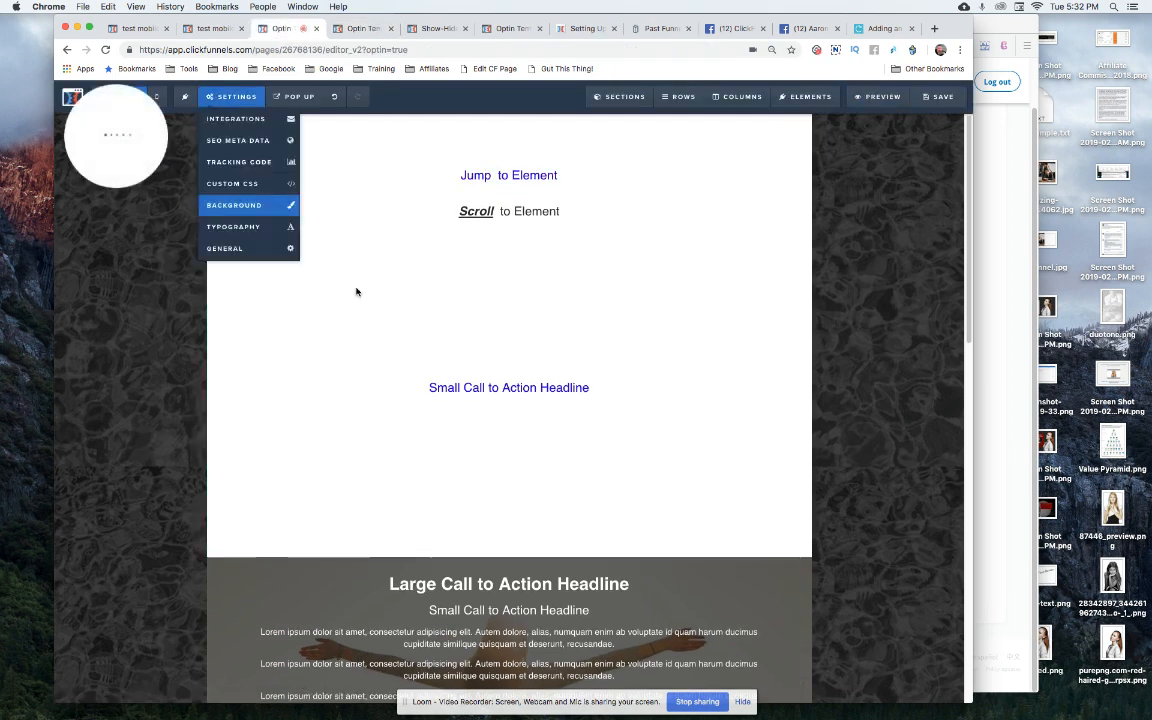
scroll("down", 3)
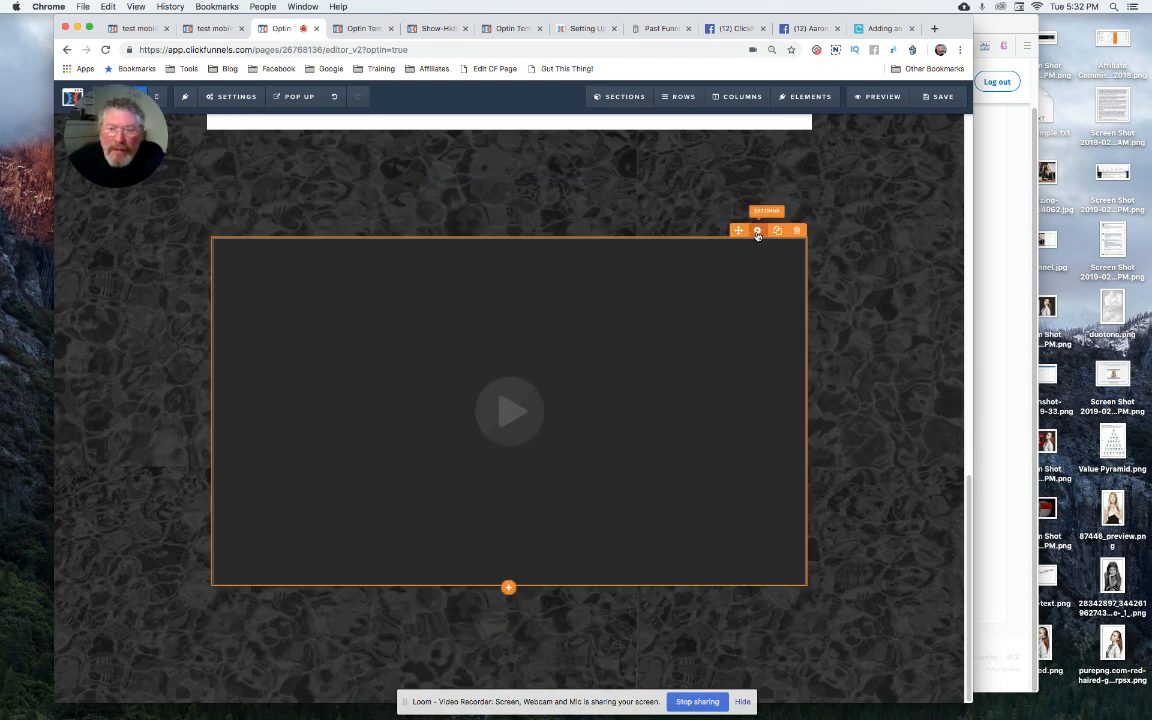
left_click(758, 230)
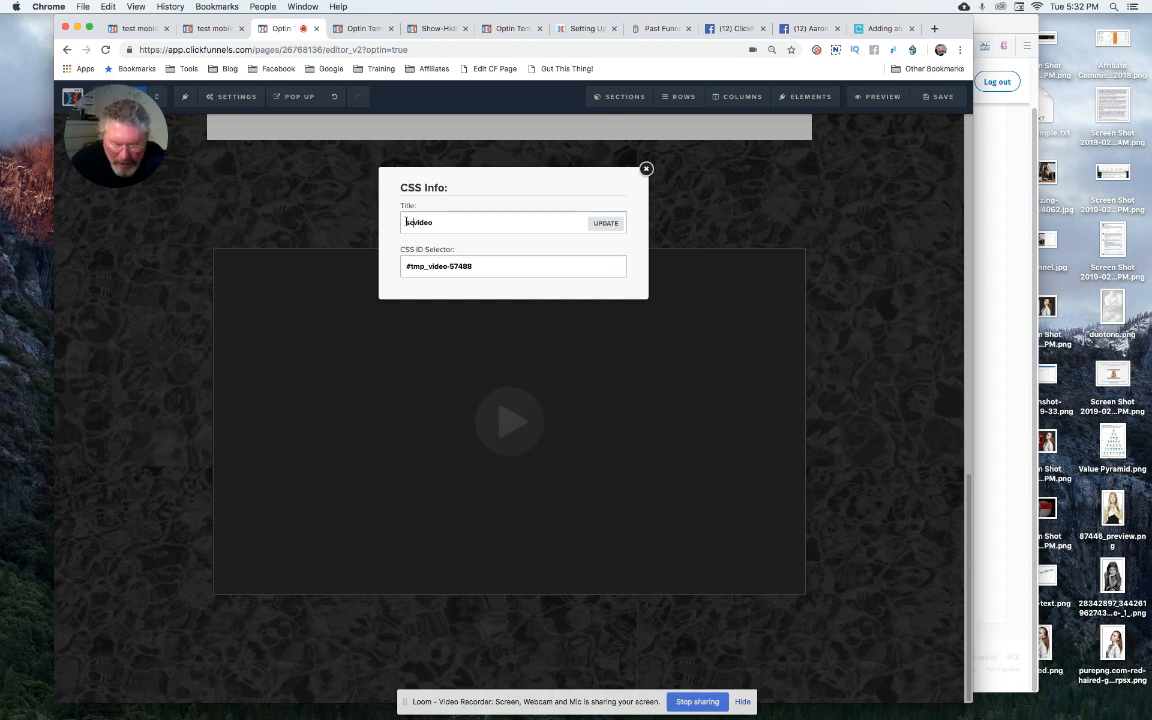
type("scroll-video")
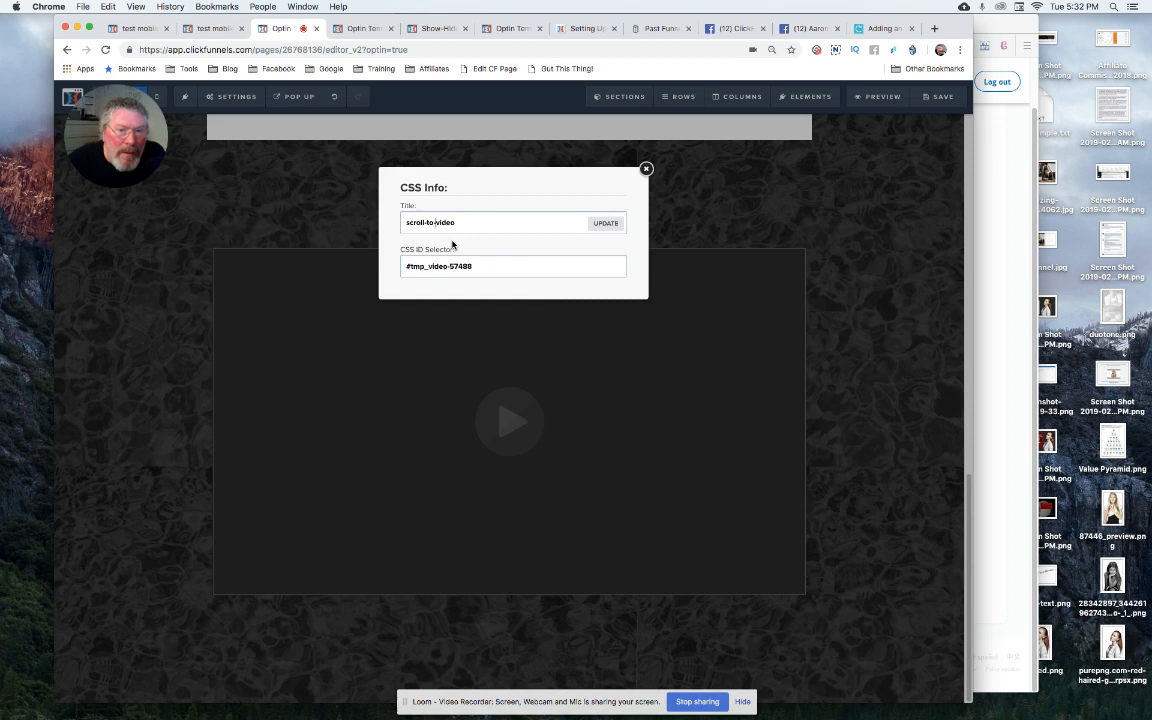
mouse_move(516, 232)
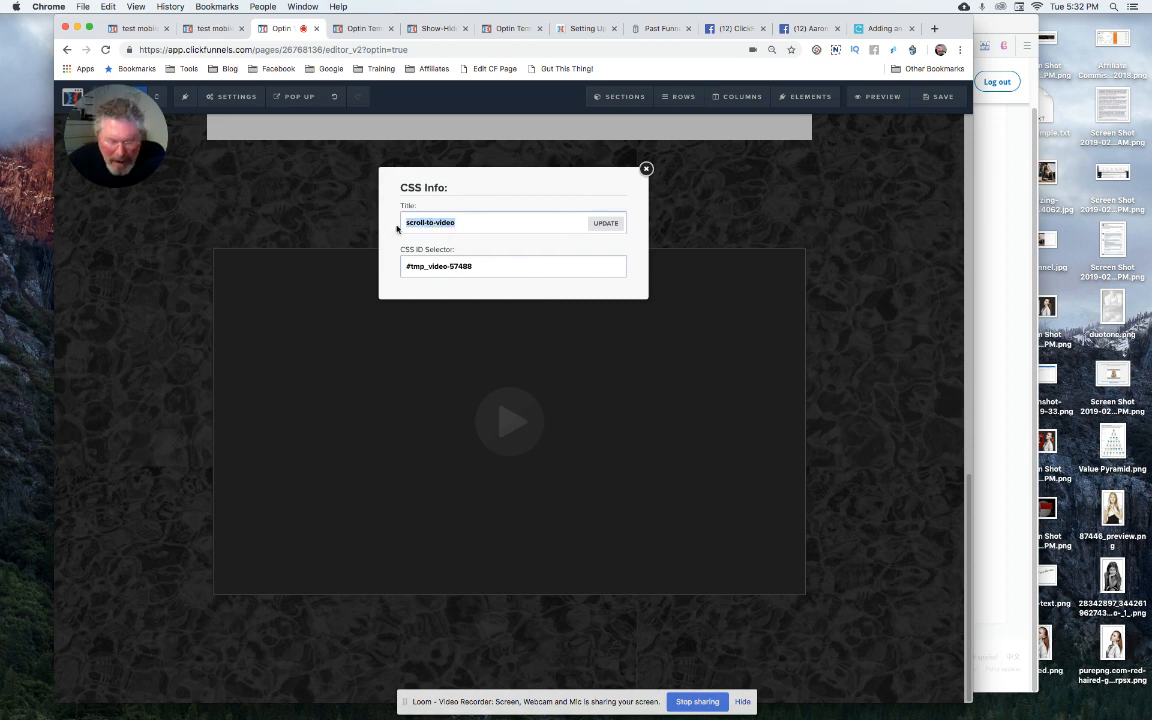
left_click(646, 168)
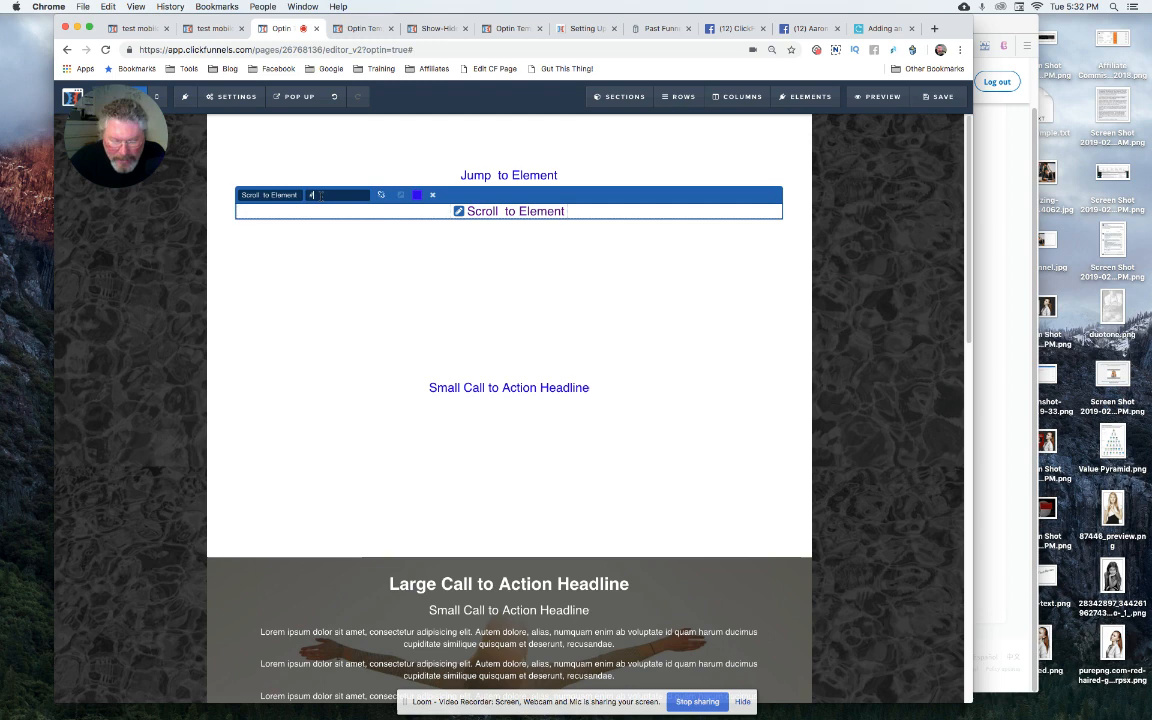
Link the 'Scroll to Element' text to #scroll-video and save the page.
type("#scroll-to-video")
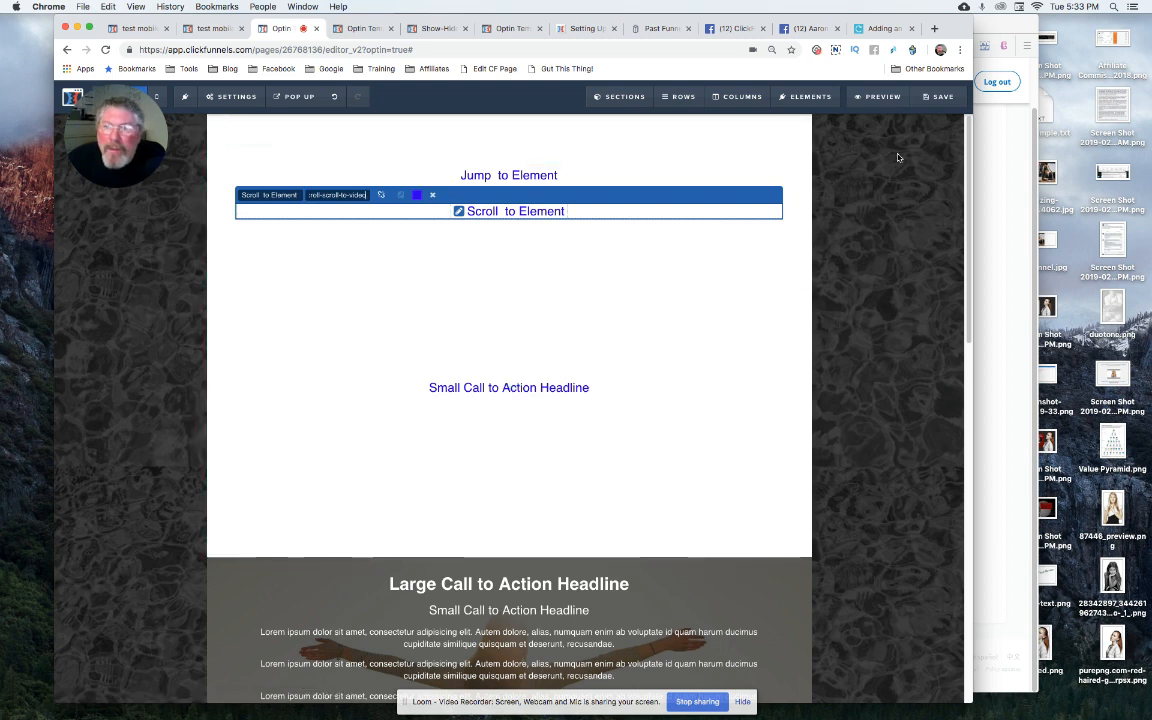
left_click(938, 96)
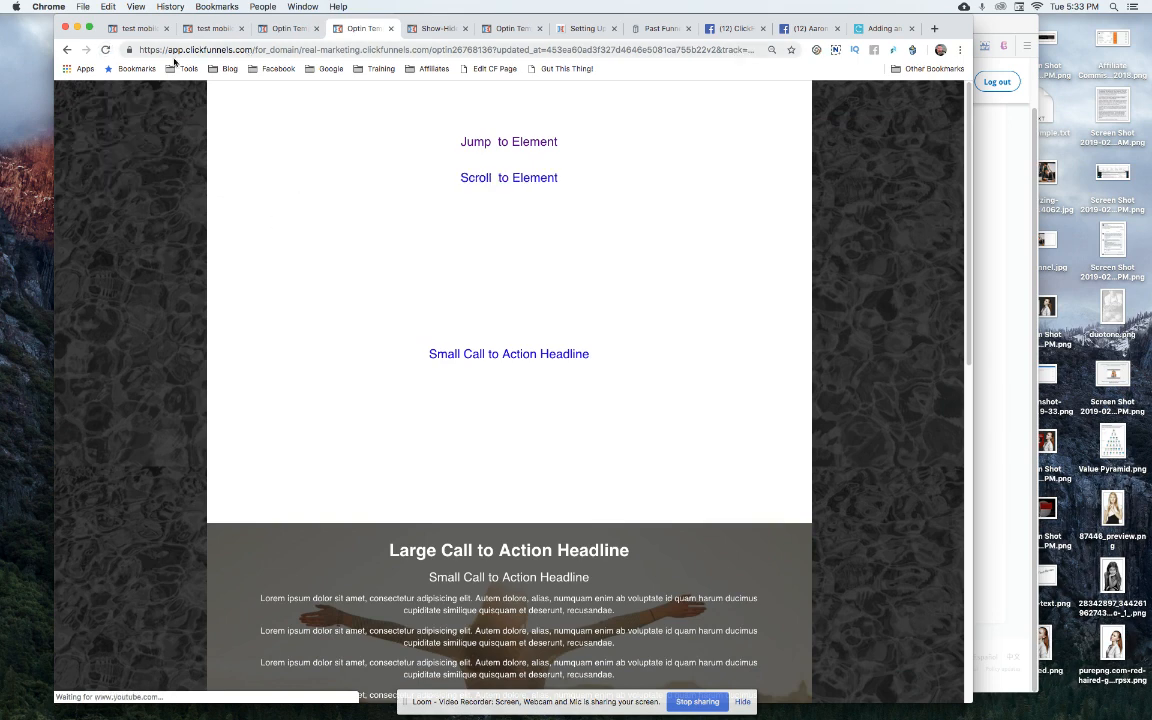
Reload and preview the page, confirming Scroll to Element scrolls smoothly down to the video.
left_click(106, 50)
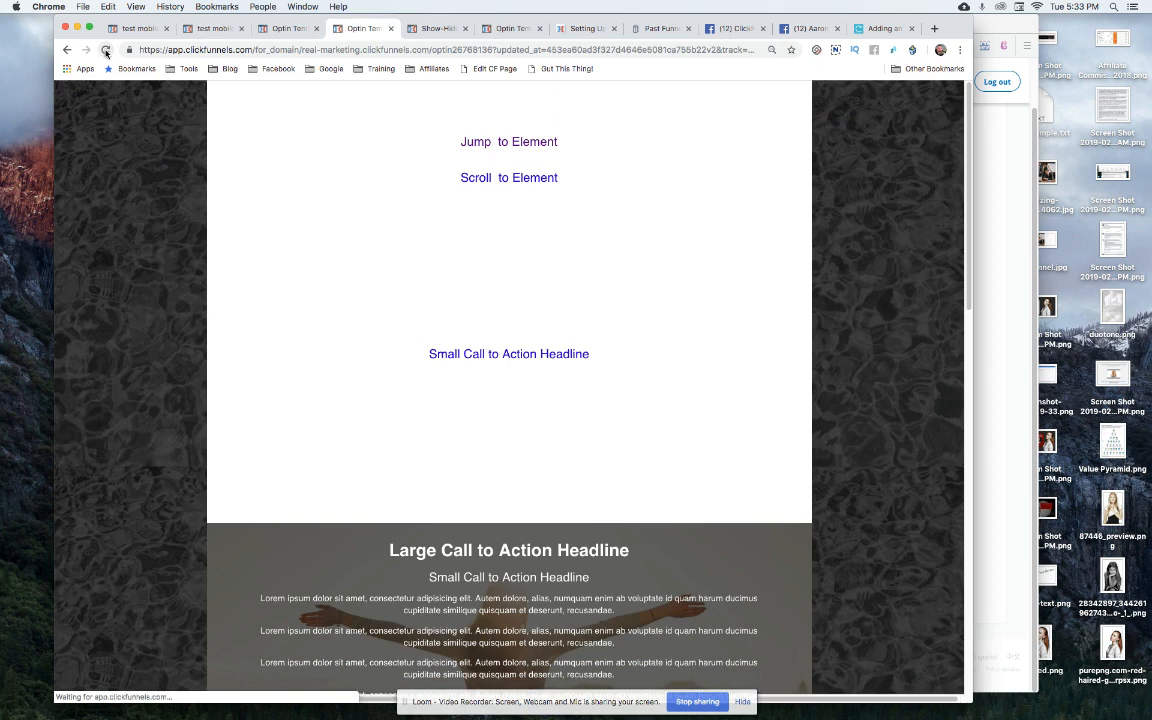
left_click(106, 50)
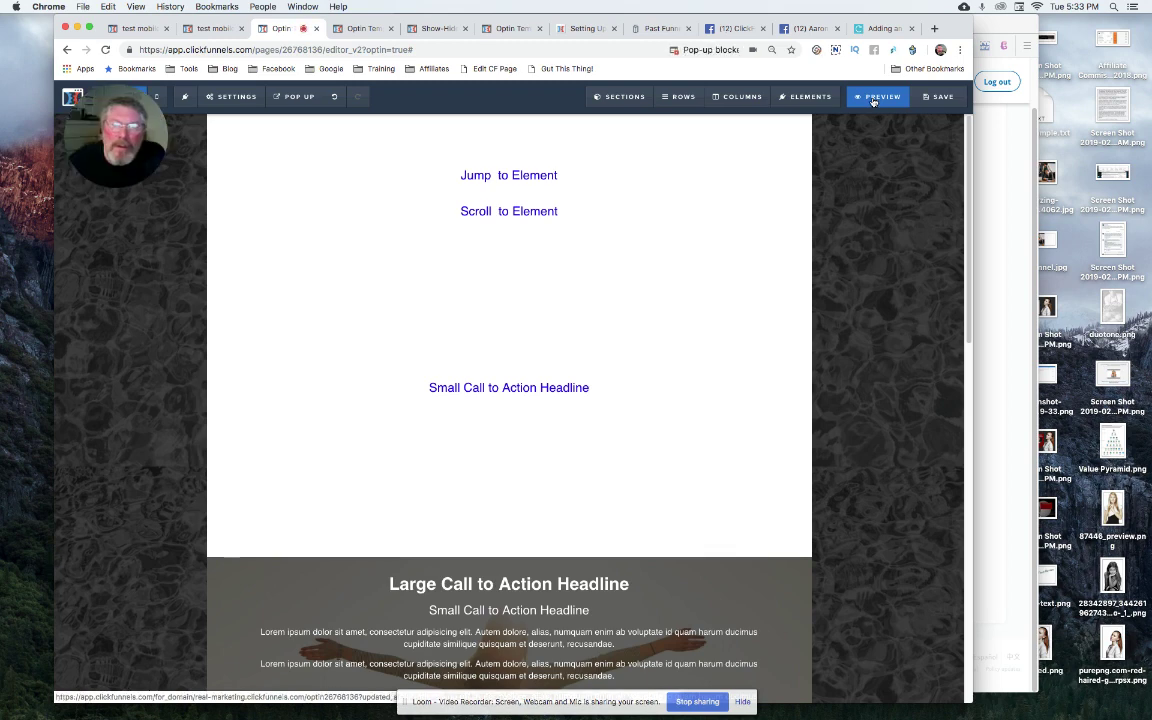
left_click(878, 96)
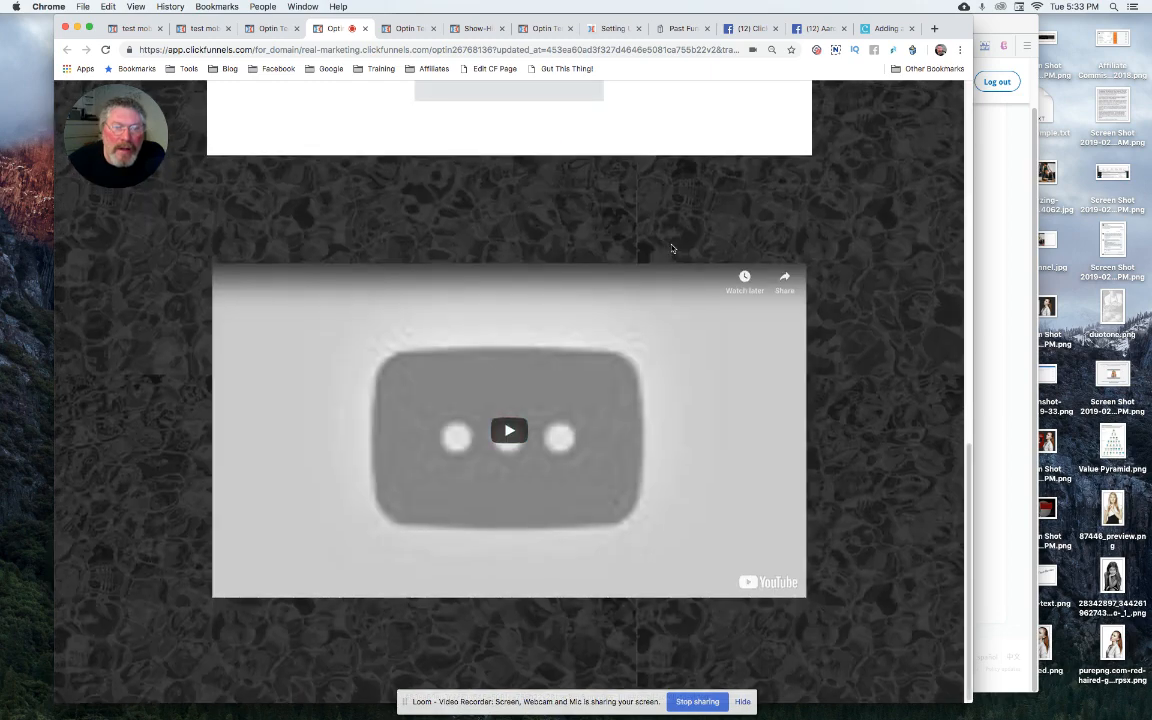
scroll("down", 3)
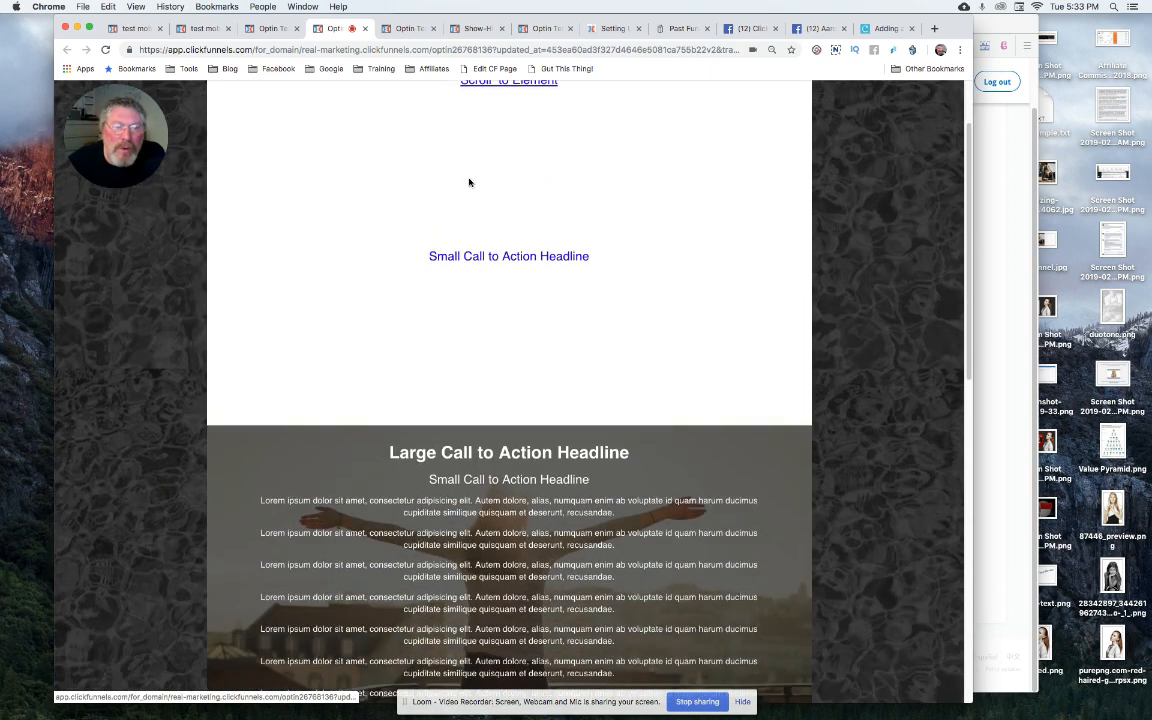
scroll("up", 3)
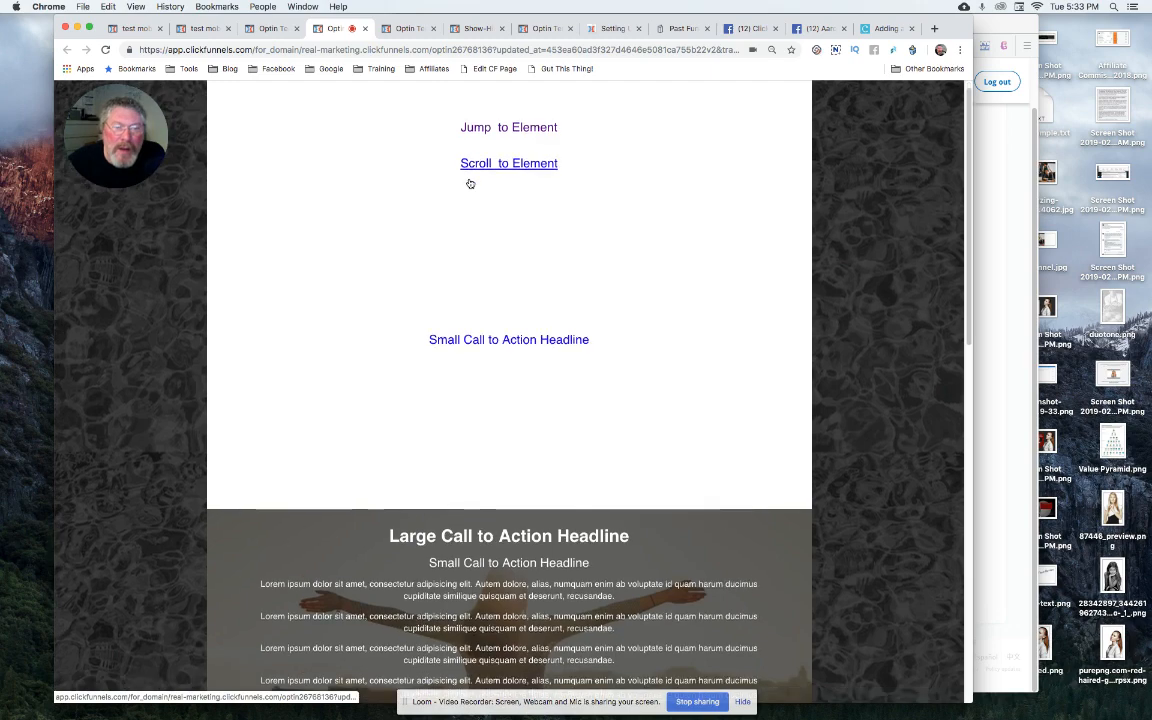